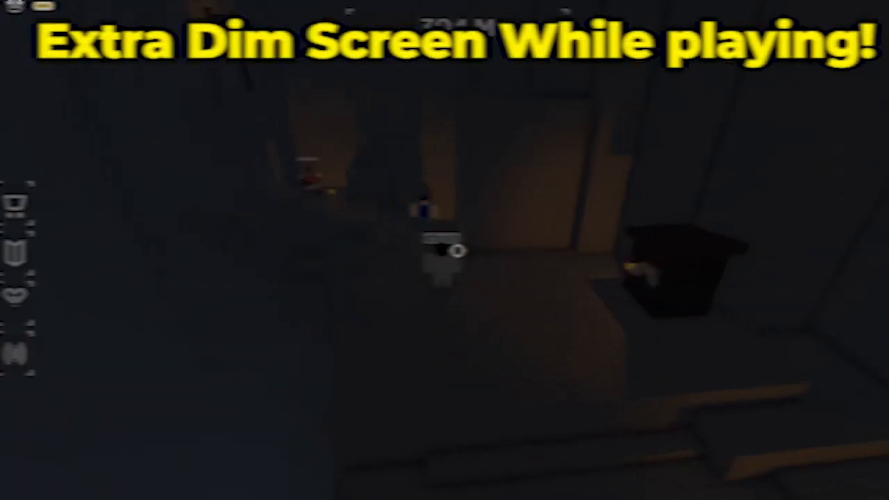
Download Bloxstrap-v2.5.0.exe from the release assets and save it to Downloads.
key(Escape)
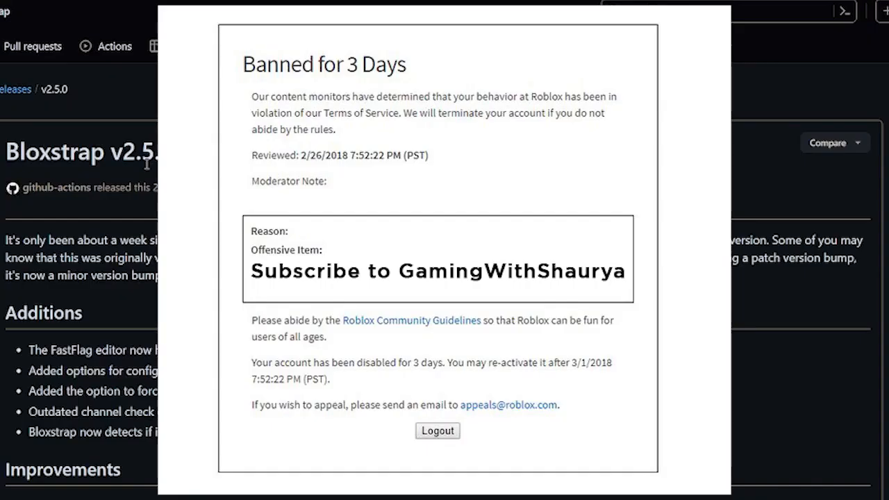
click(438, 431)
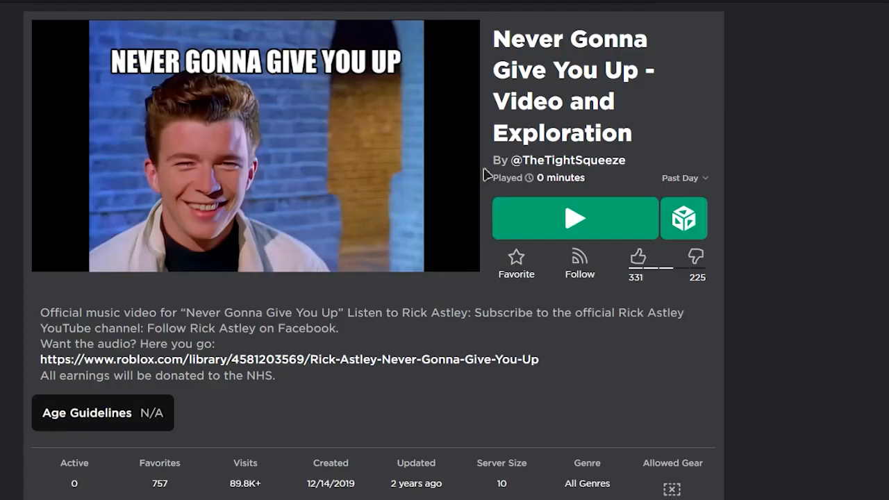
click(575, 217)
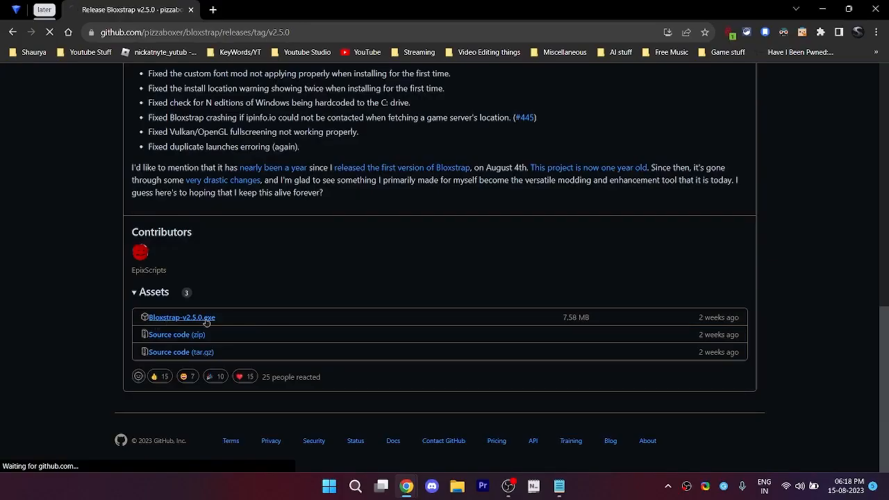
click(184, 316)
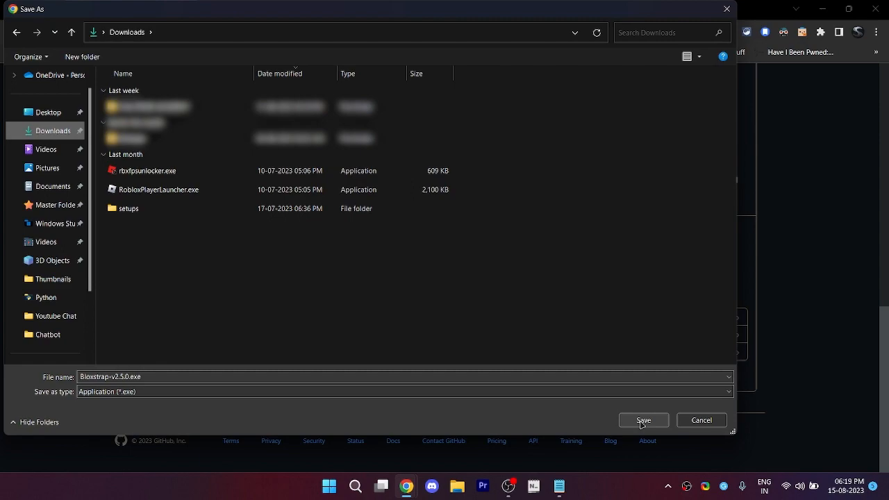
click(643, 419)
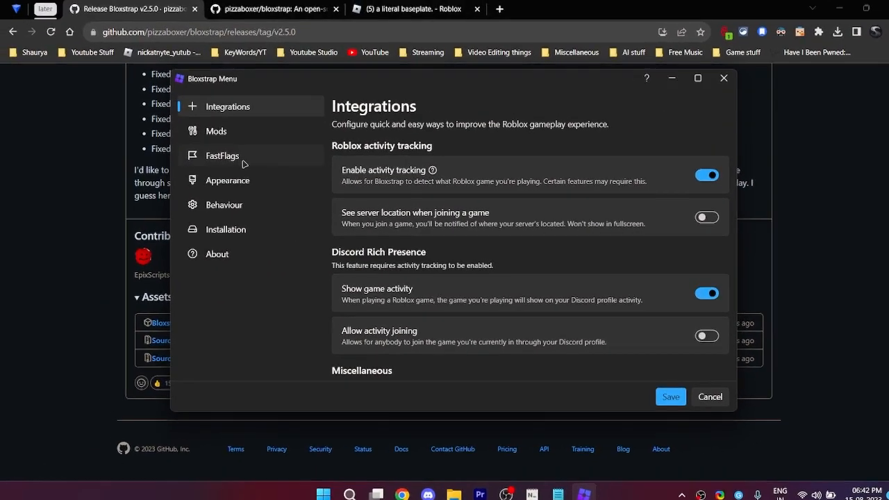
Choose Version 1 (2015) as the preferred escape menu in FastFlags presets.
click(222, 155)
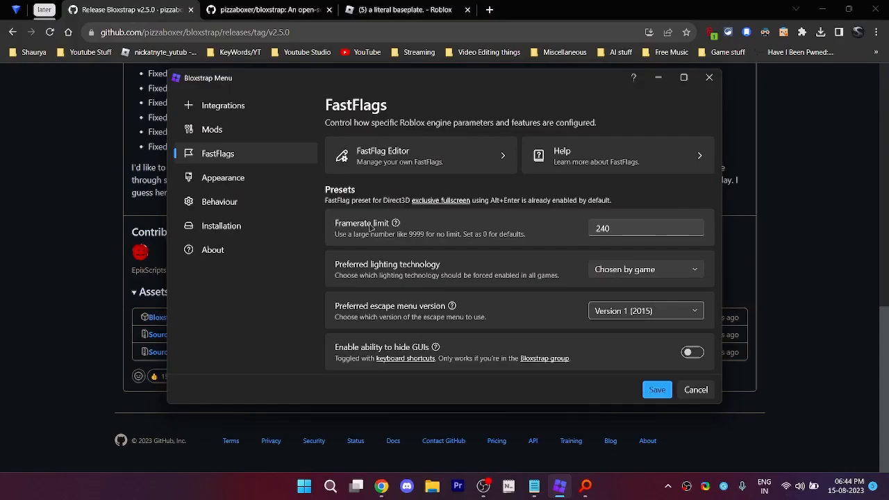
mouse_move(422, 229)
text(6)
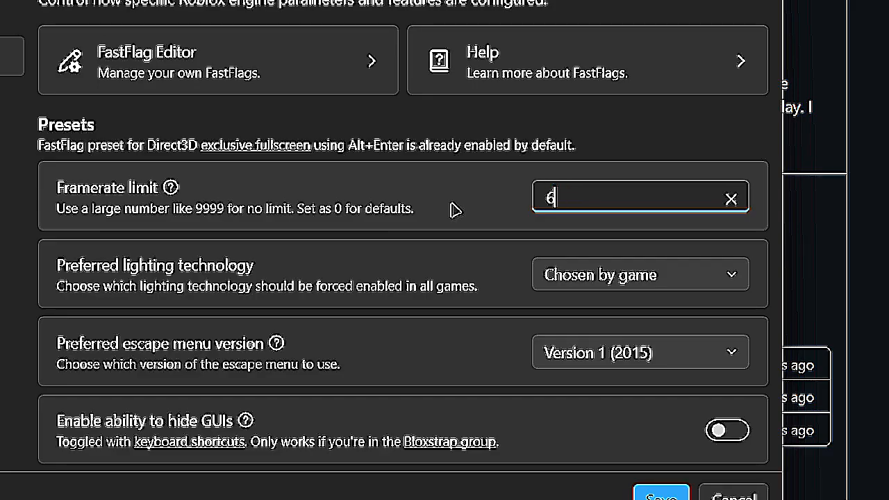
Set the framerate limit to 969 and save the Bloxstrap settings.
text(969)
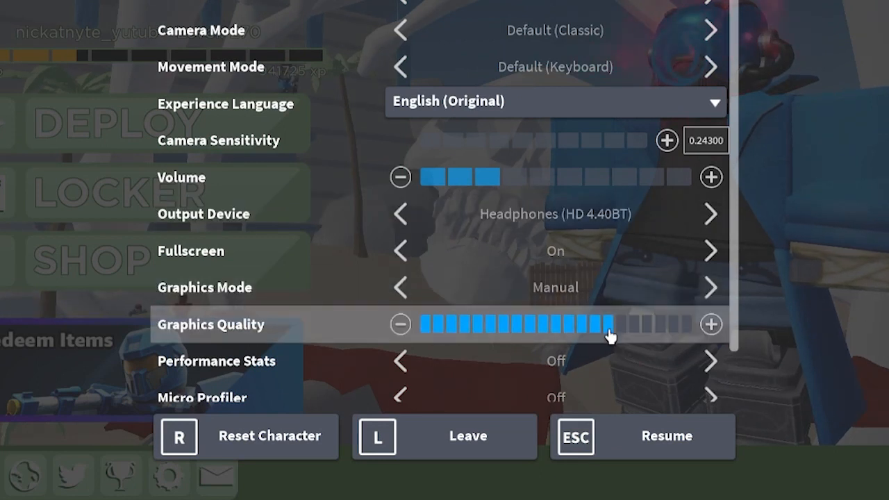
click(711, 323)
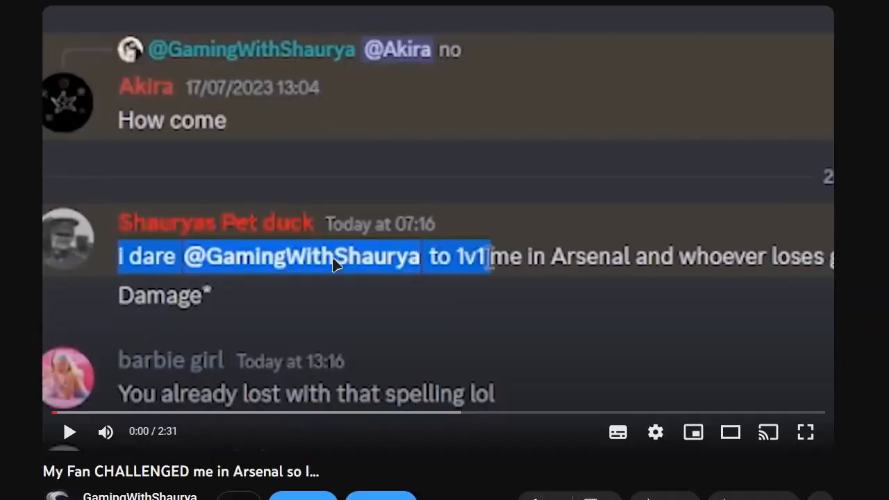
scroll(down, 3)
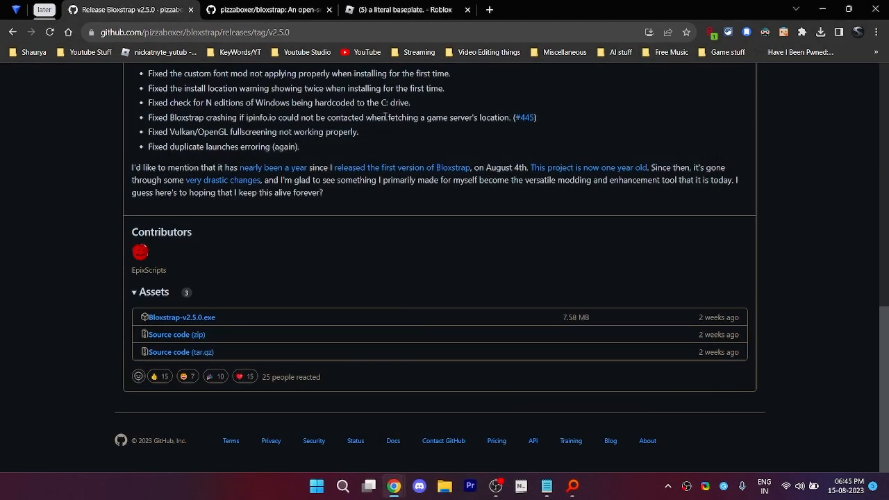
Play 'a literal baseplate.' so it launches and connects through Bloxstrap.
click(403, 8)
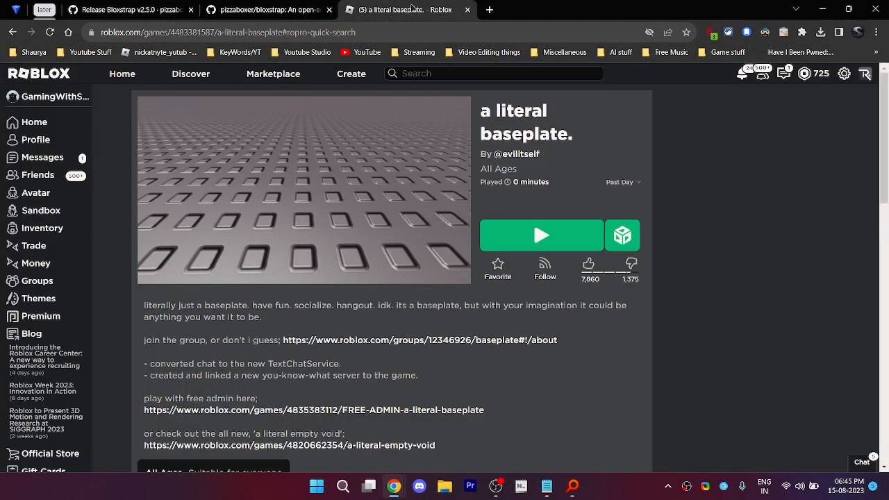
mouse_move(541, 235)
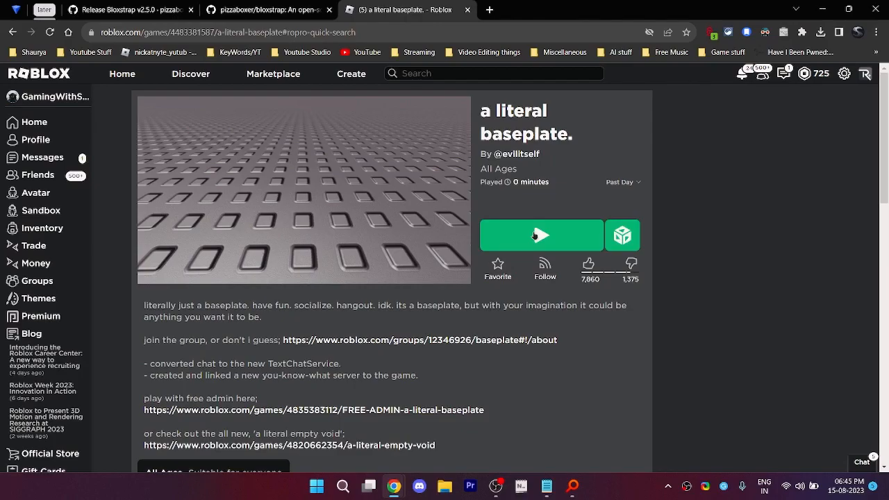
click(542, 234)
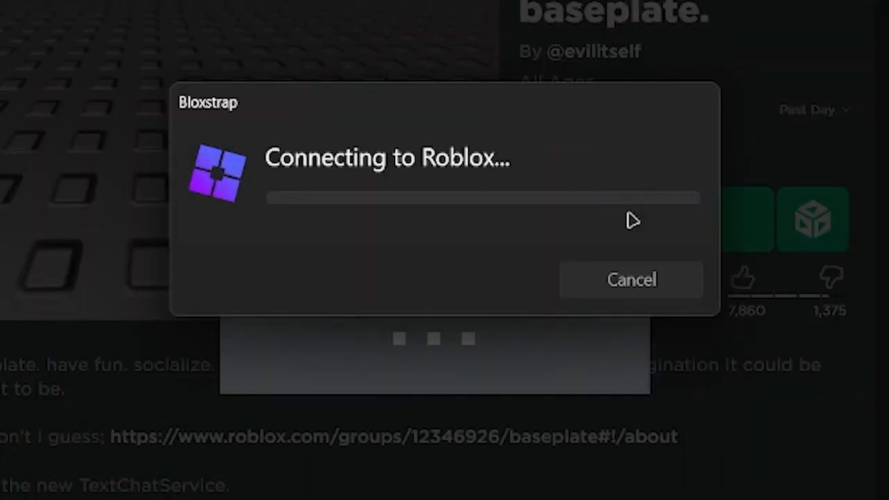
click(631, 279)
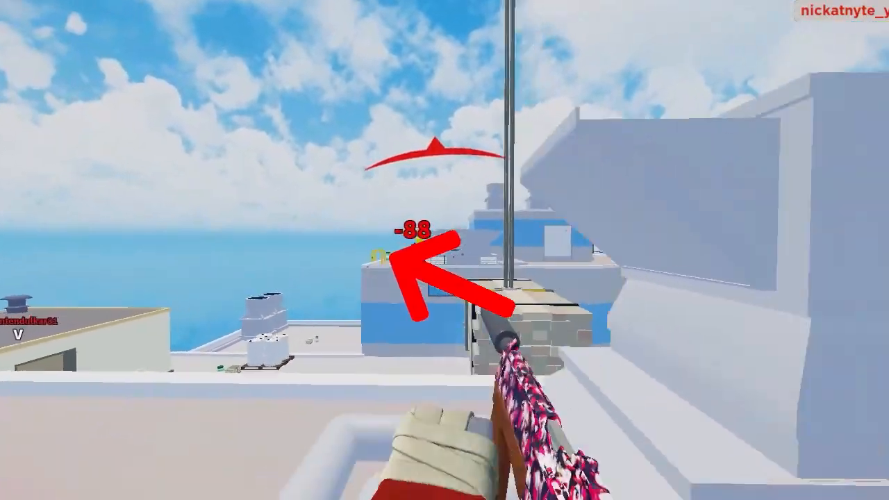
mouse_move(445, 250)
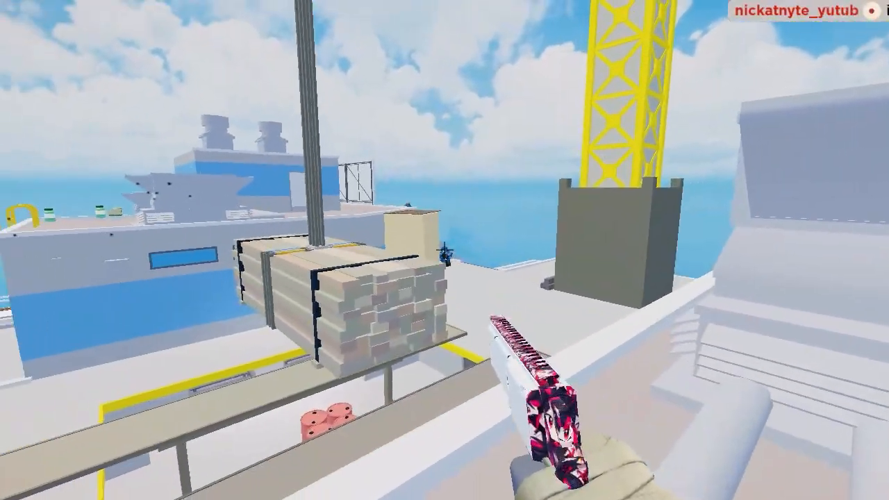